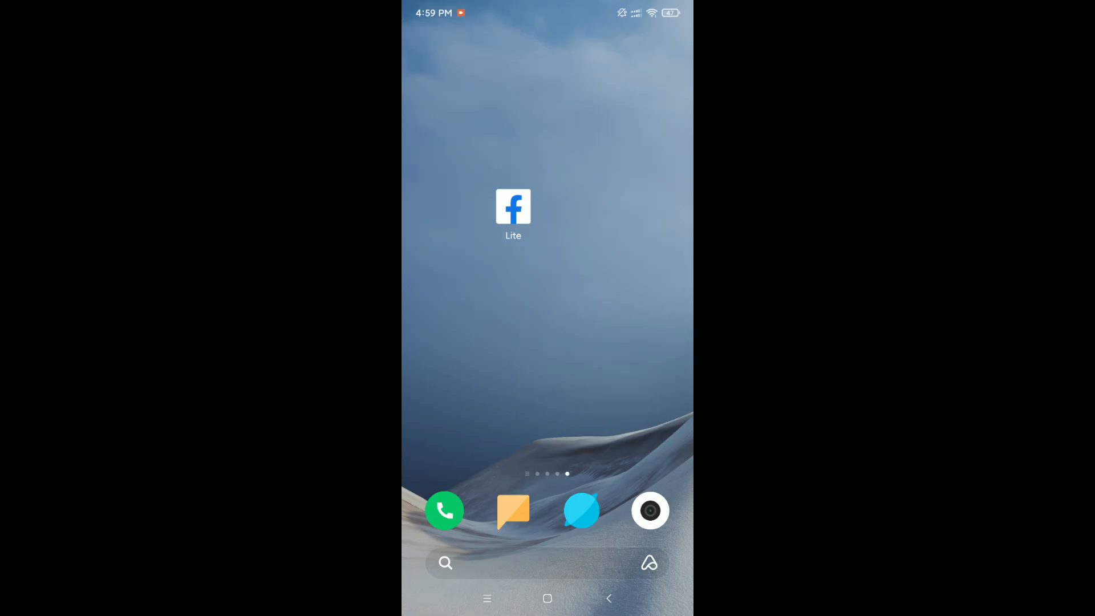
Swipe across the home screen to find the Settings app.
scroll("left", 3)
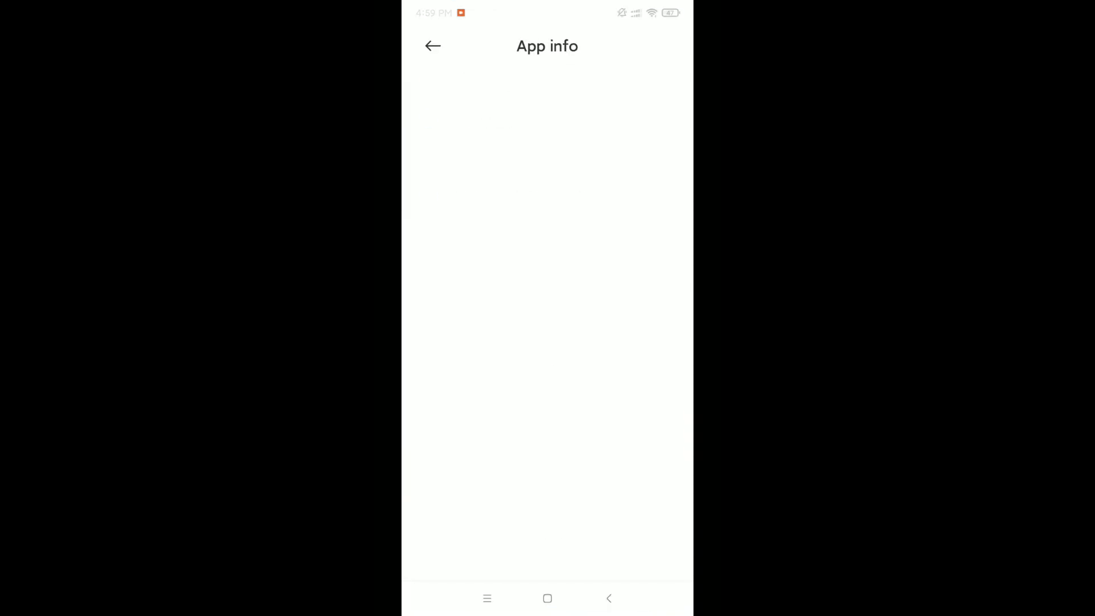
Go from the main Settings list through Apps to the Manage apps list.
left_click(432, 46)
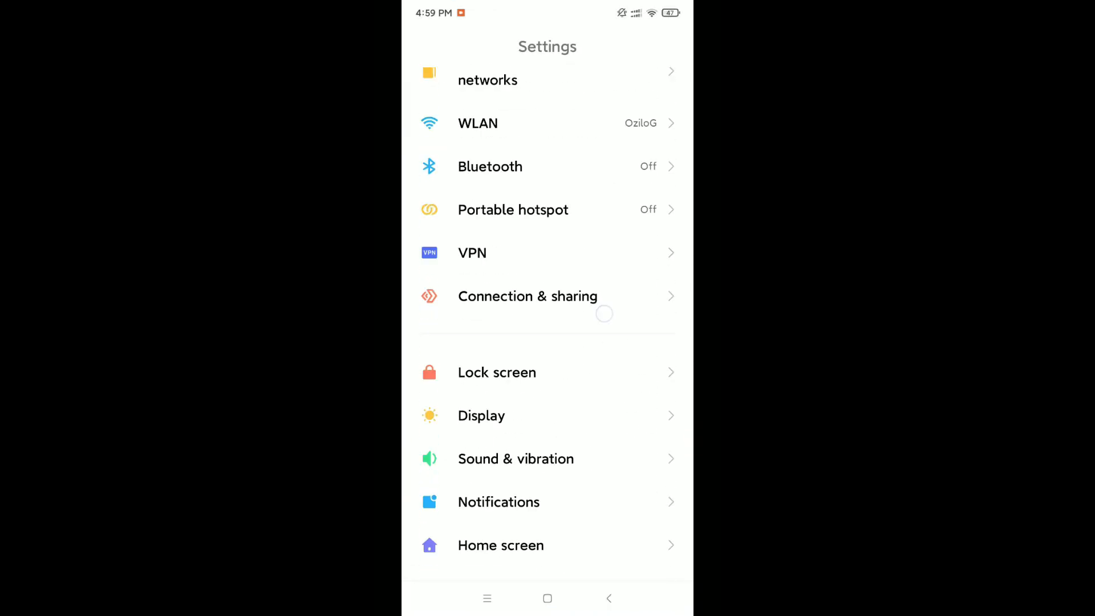
scroll("down", 3)
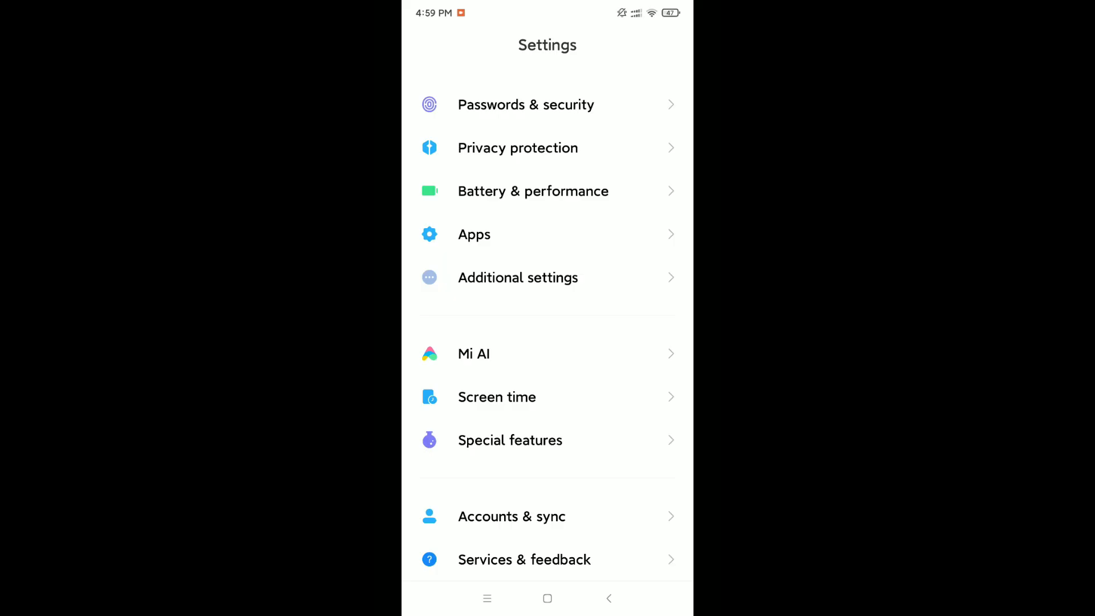
left_click(474, 234)
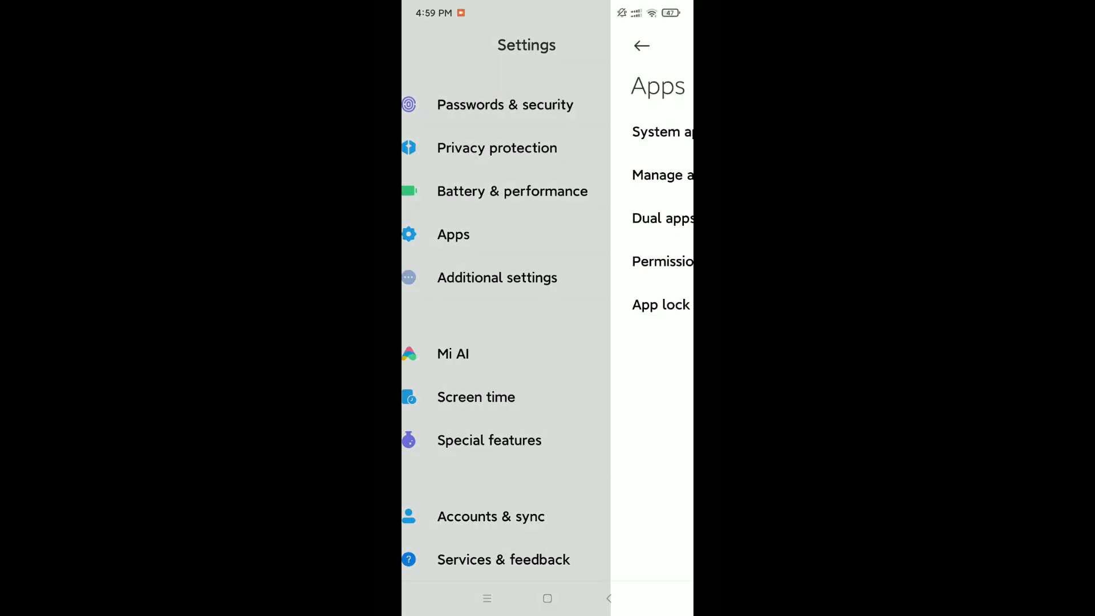
left_click(661, 174)
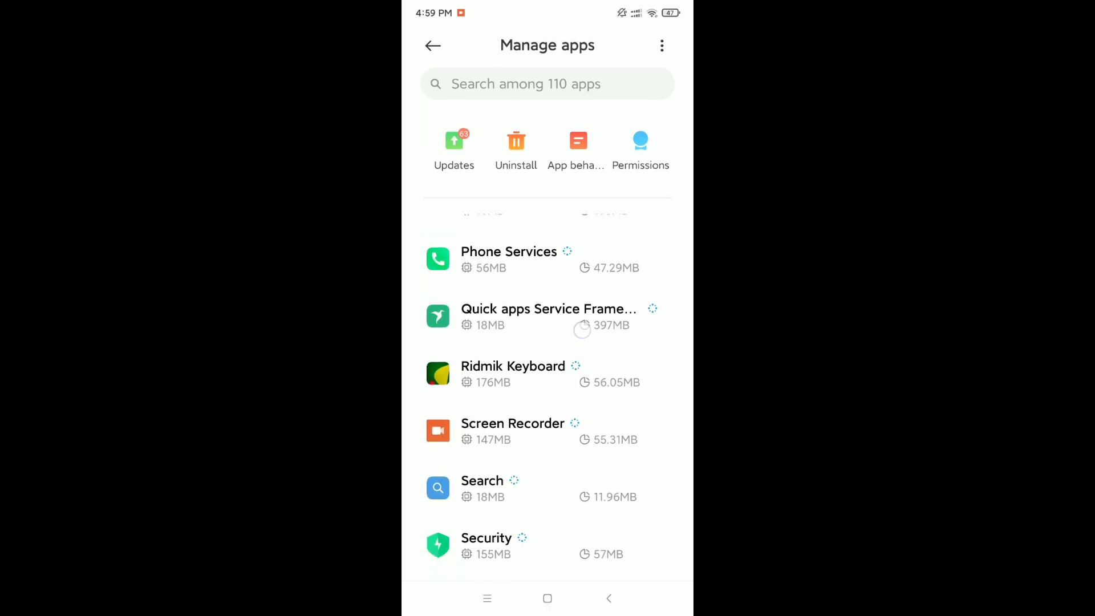
Clear Lite's cache from its app info page, then go back to Apps.
scroll("up", 3)
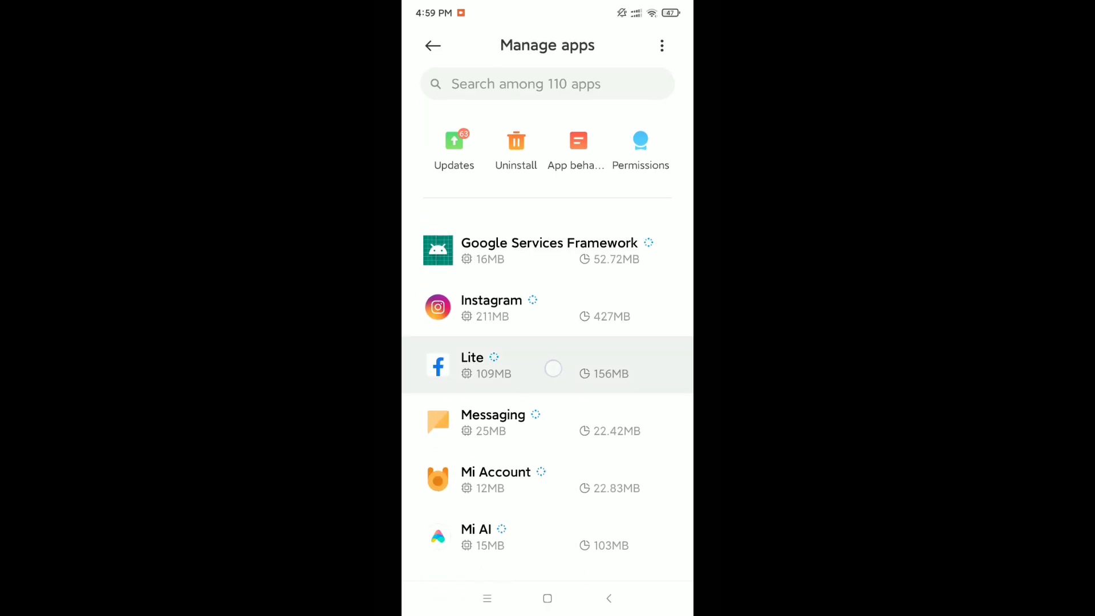
left_click(503, 365)
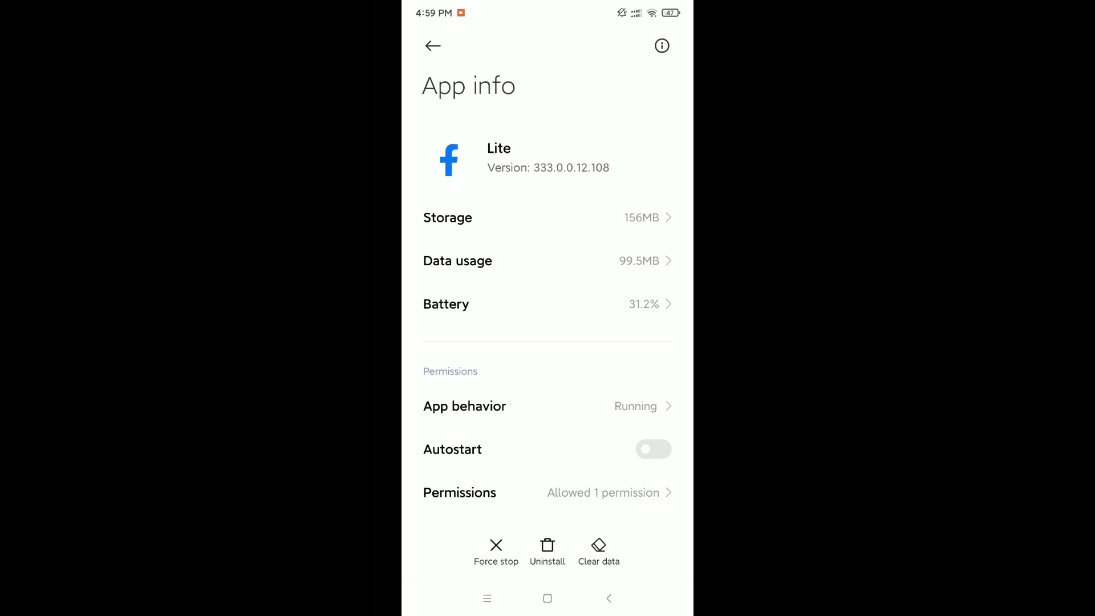
left_click(598, 551)
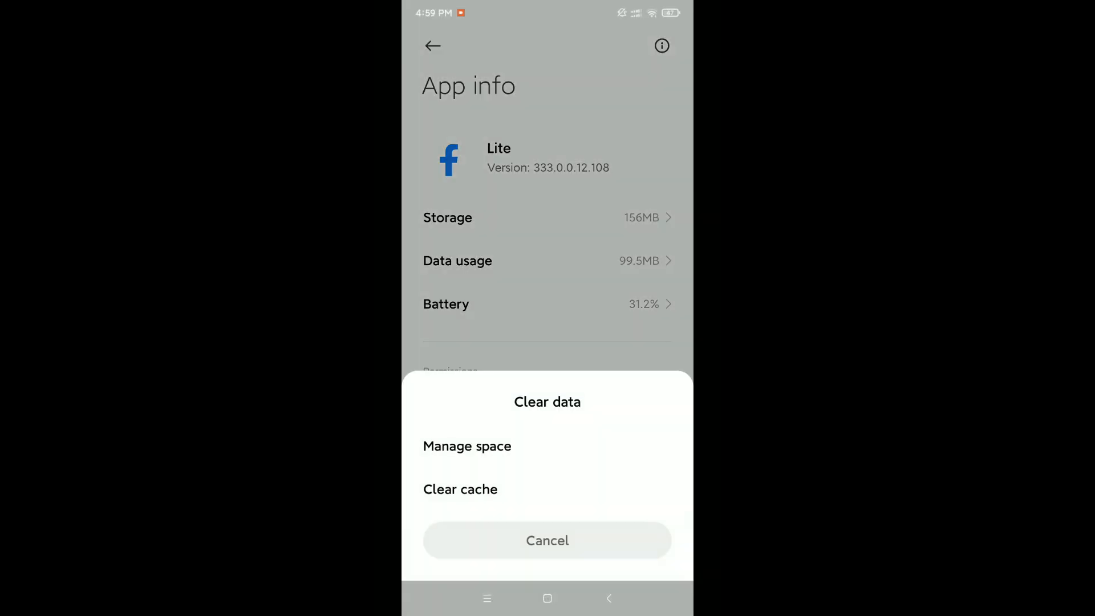
left_click(547, 540)
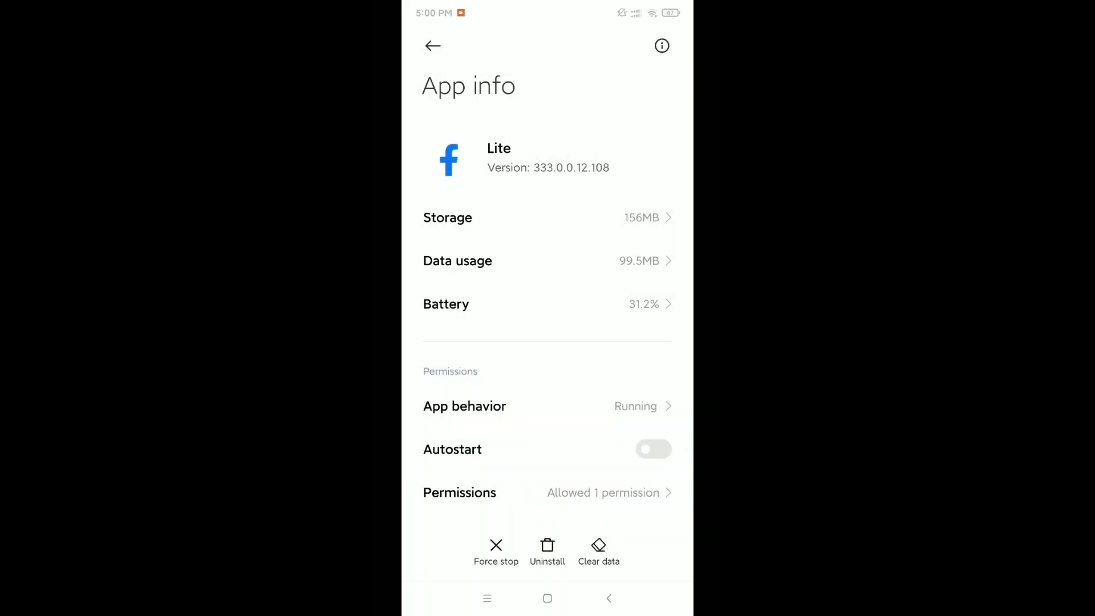
left_click(432, 45)
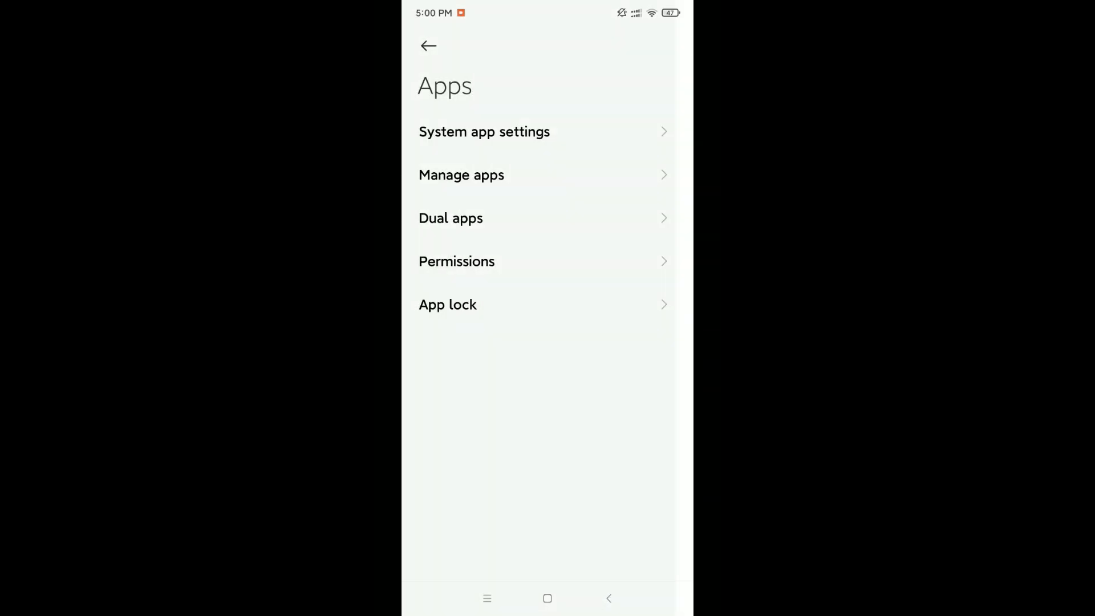
Search Play Store for Facebook Lite, confirm it's installed, then return home.
left_click(547, 598)
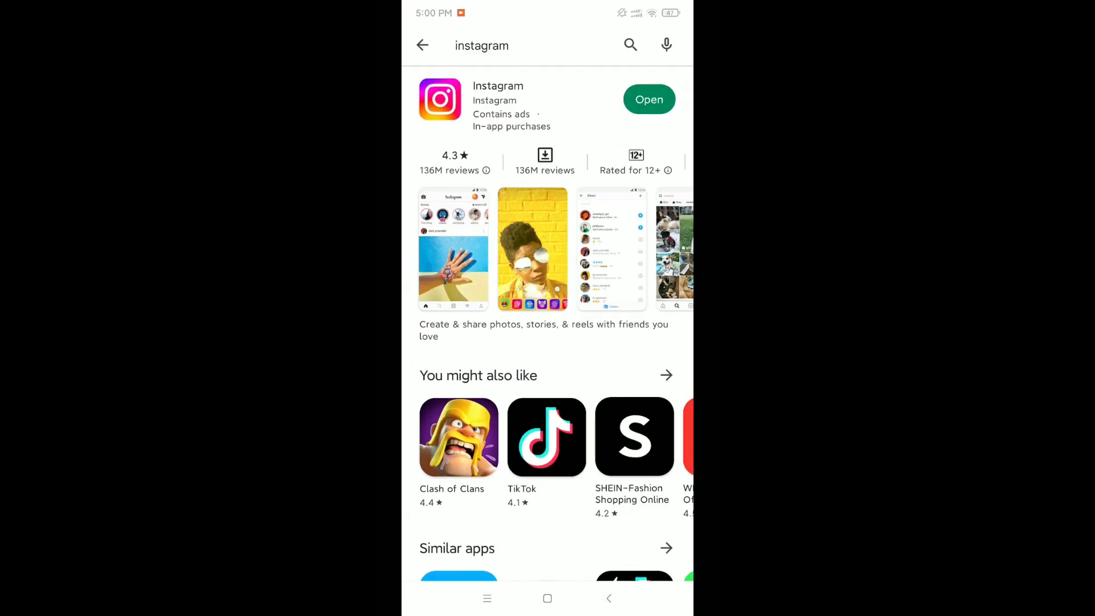
left_click(481, 45)
type("facebook lite")
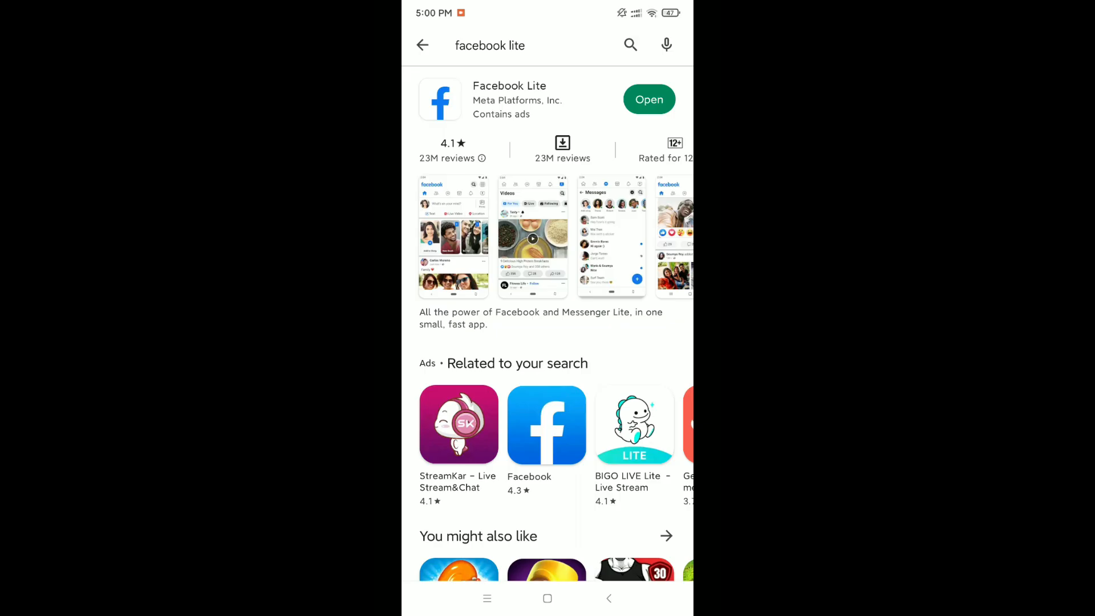
left_click(546, 598)
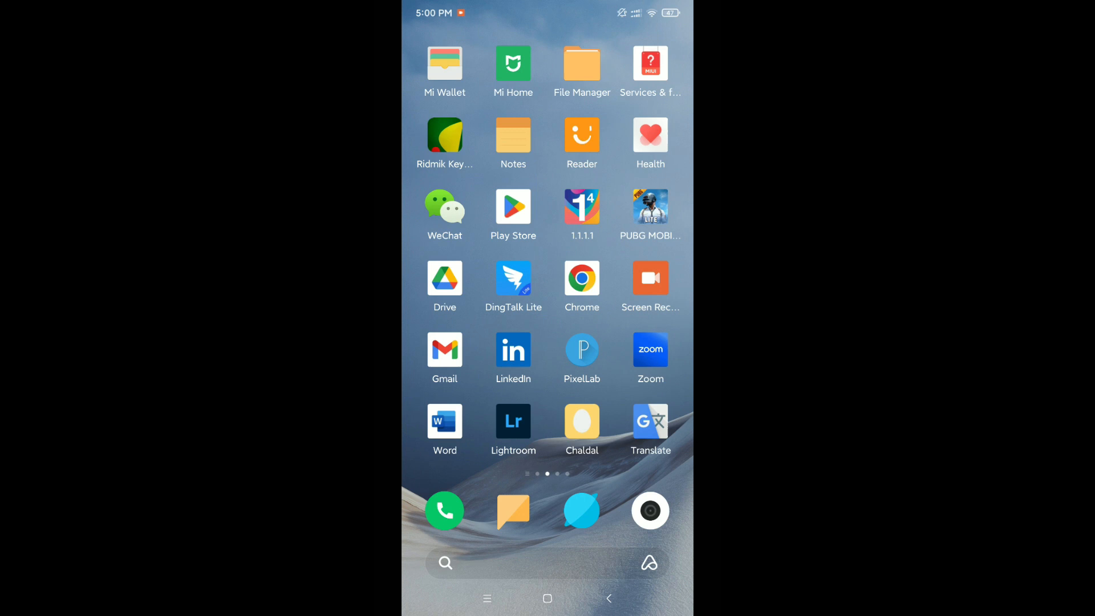